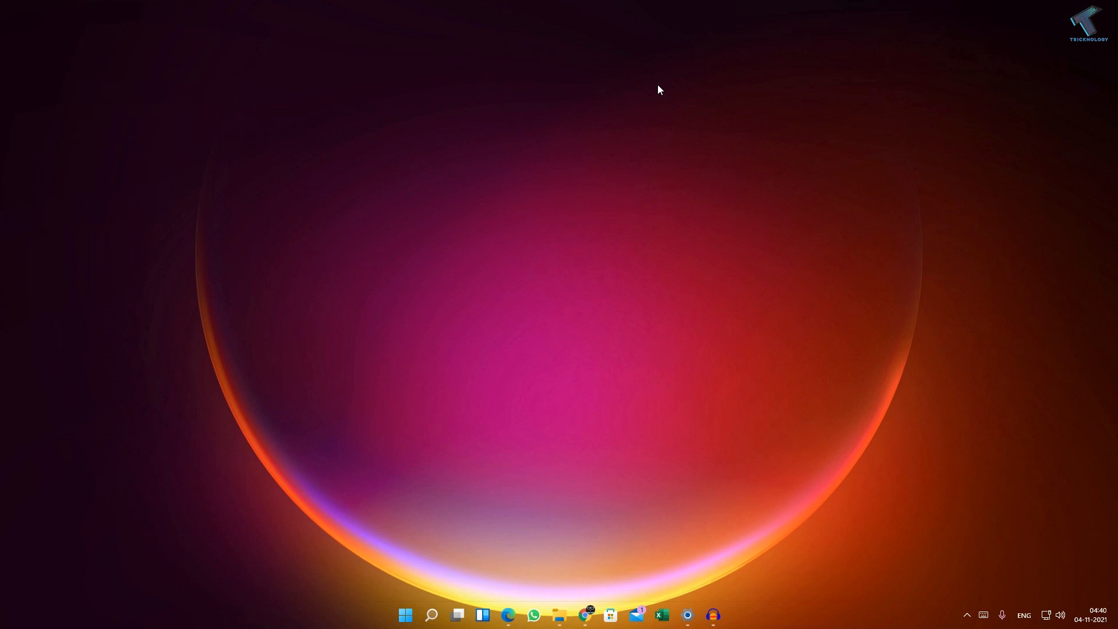
Search Start for 'cmd' and run Command Prompt as administrator
click(432, 615)
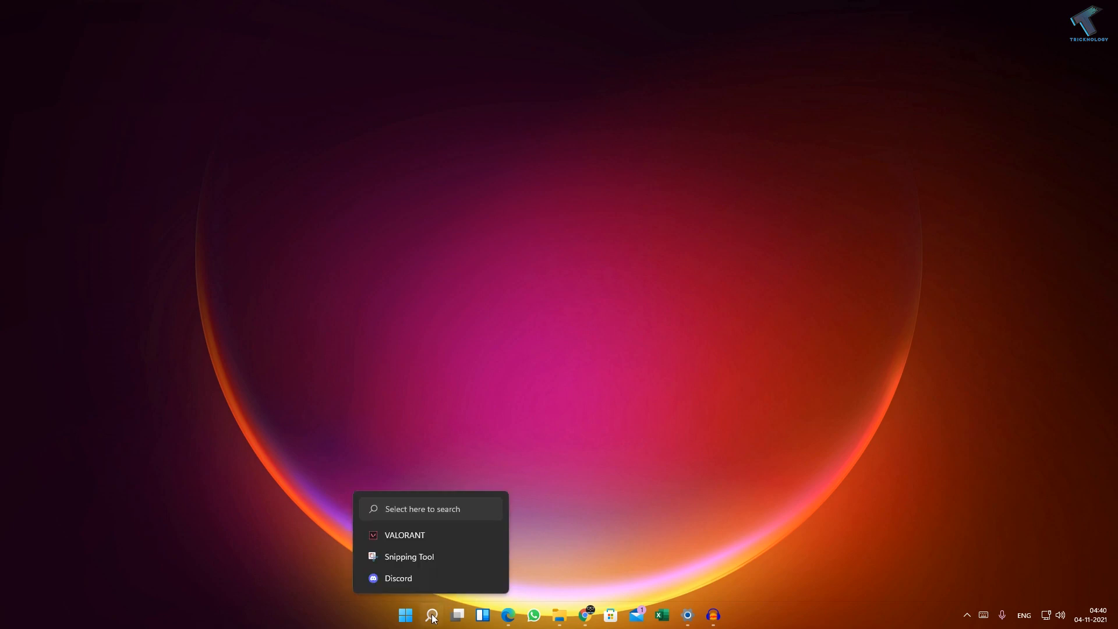
text(c)
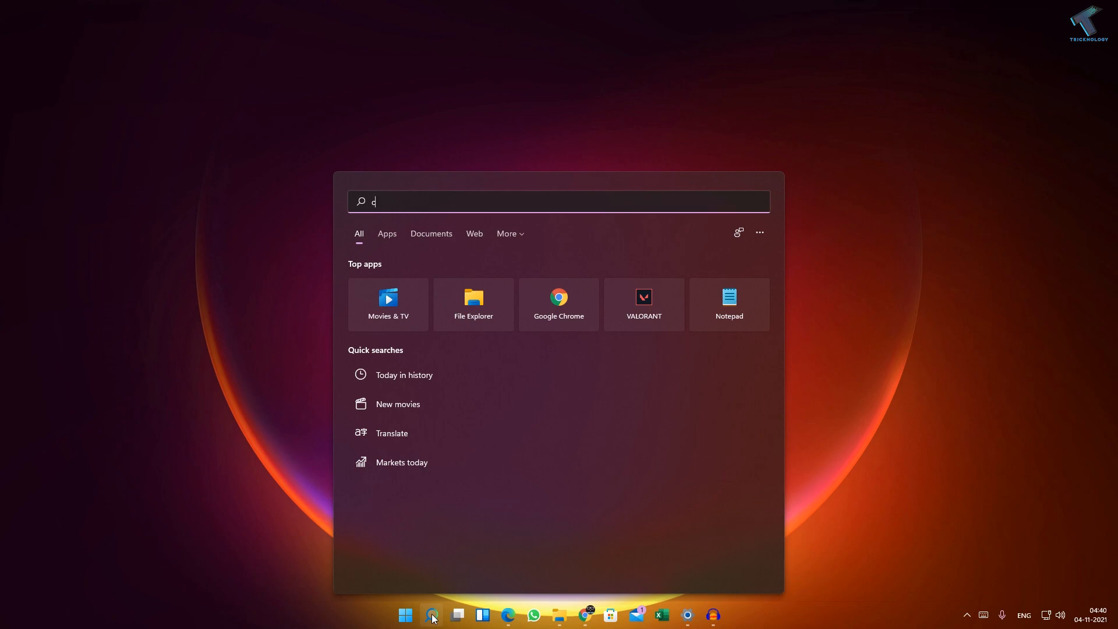
text(md)
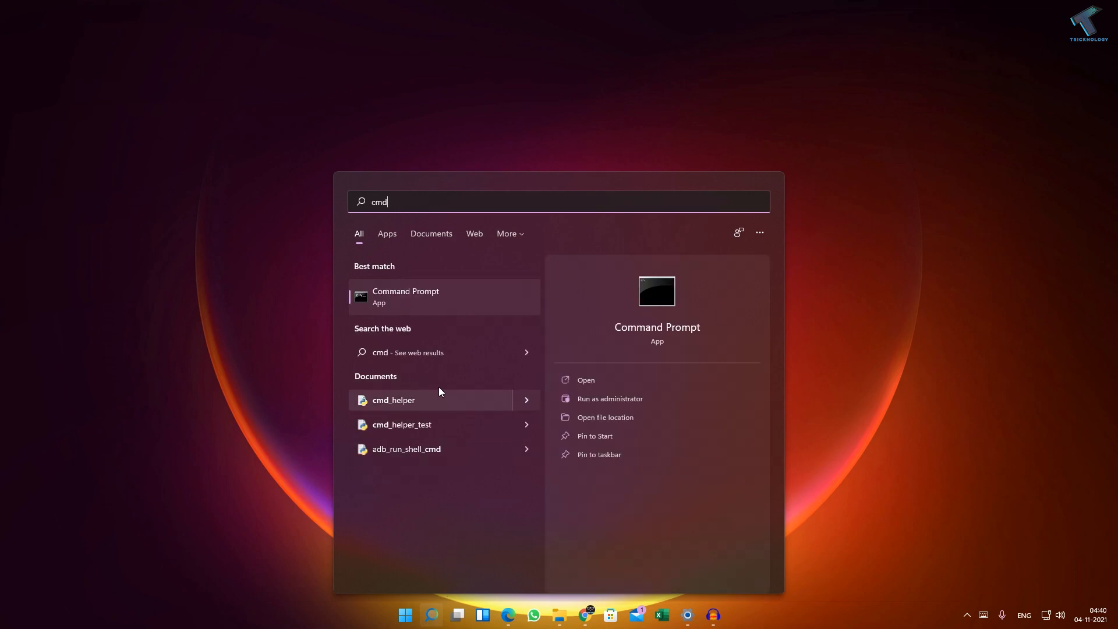
right_click(405, 296)
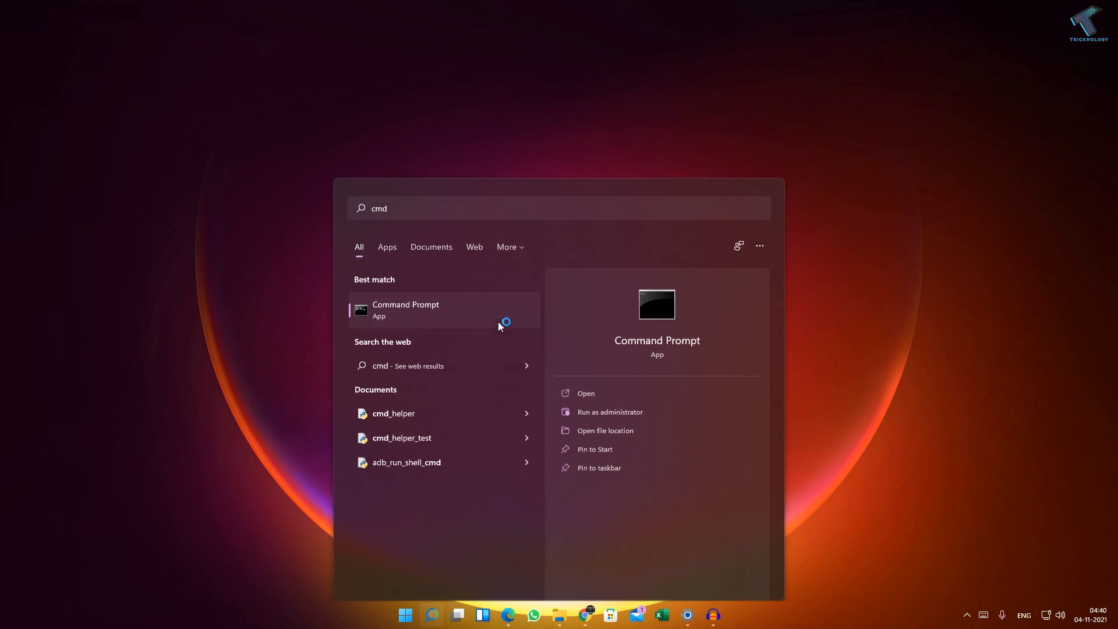
click(610, 412)
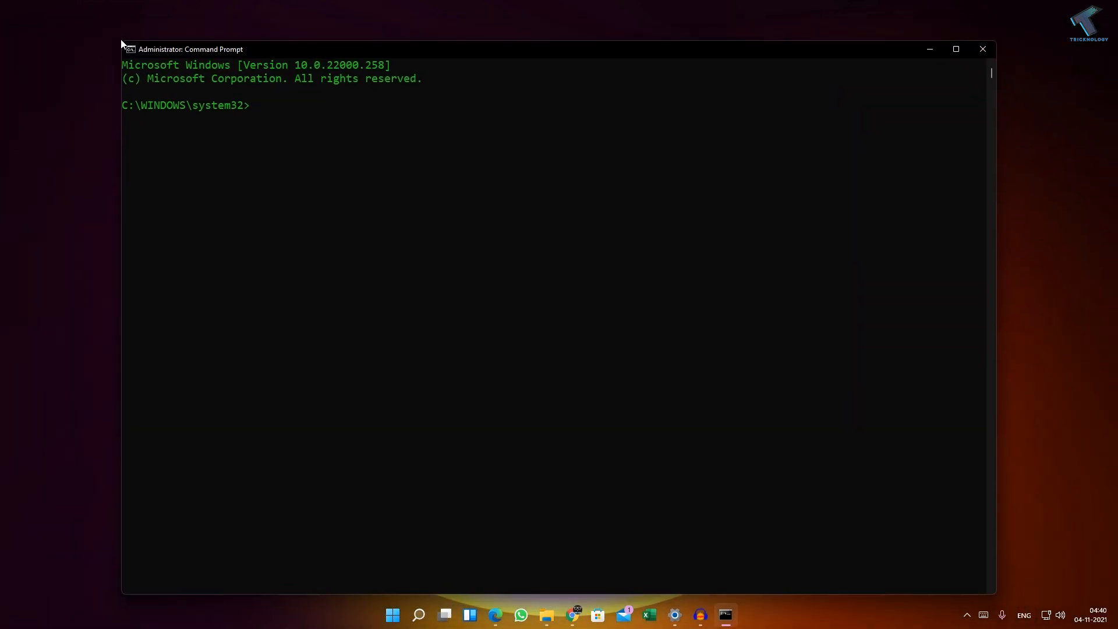
Move the console window toward the screen centre and type 'del' at the prompt
drag(189, 49, 263, 141)
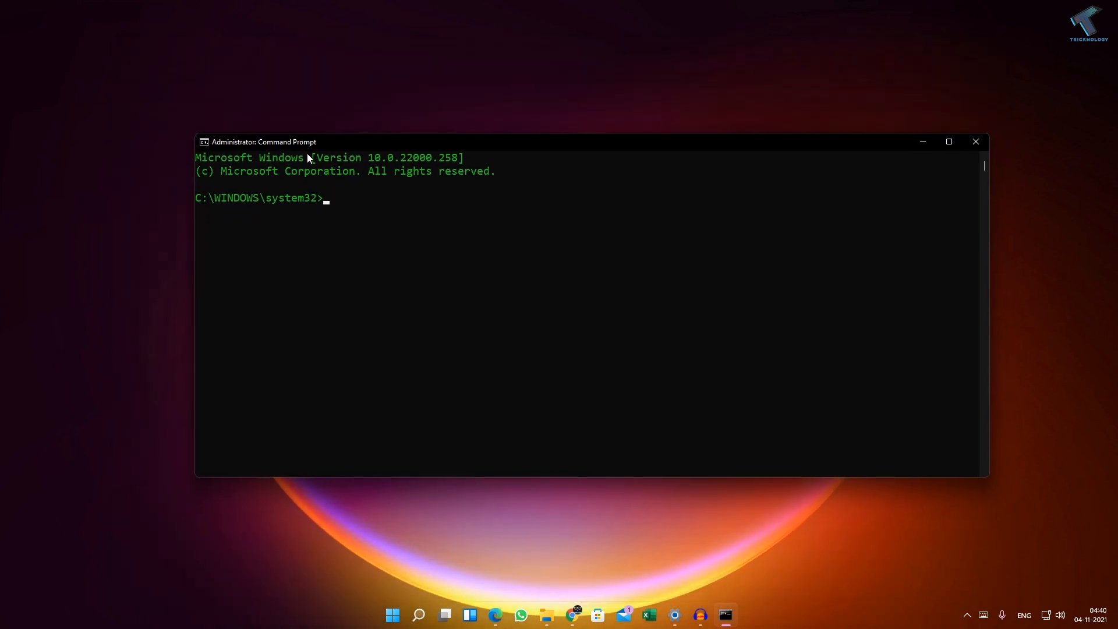
text(del)
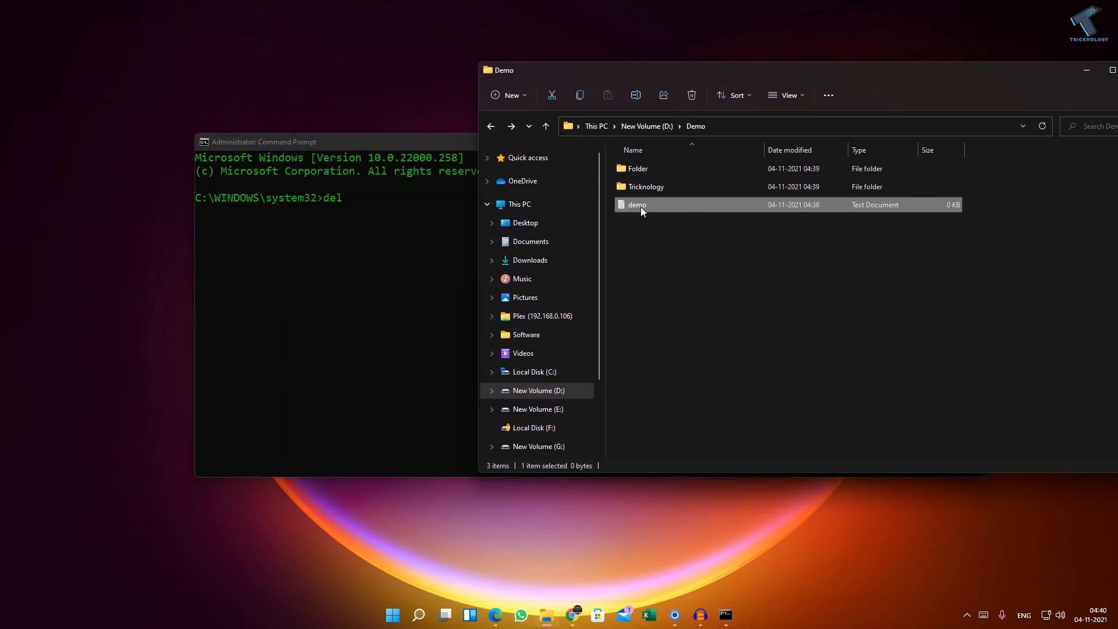
Run 'del D:\Demo\demo.txt', using the Demo path copied from Explorer
key(F2)
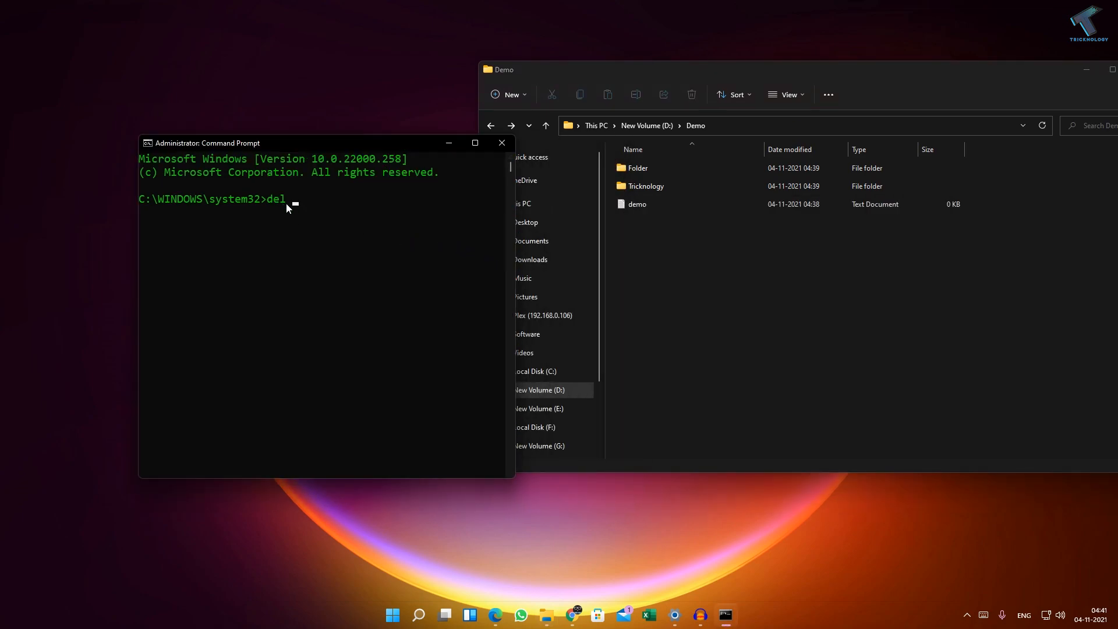
click(637, 204)
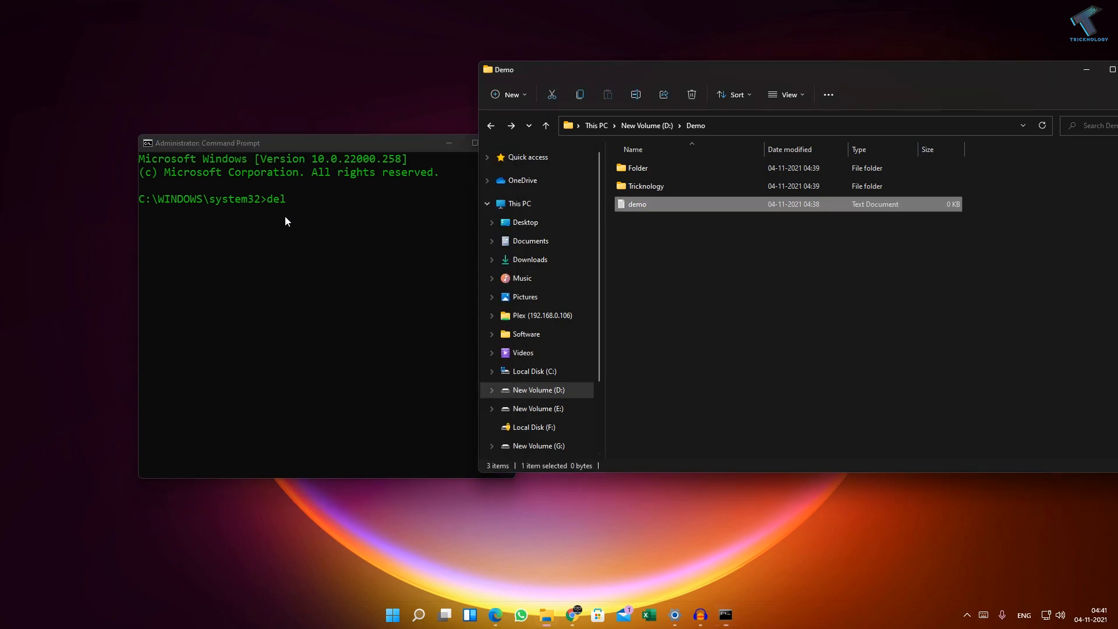
mouse_move(652, 207)
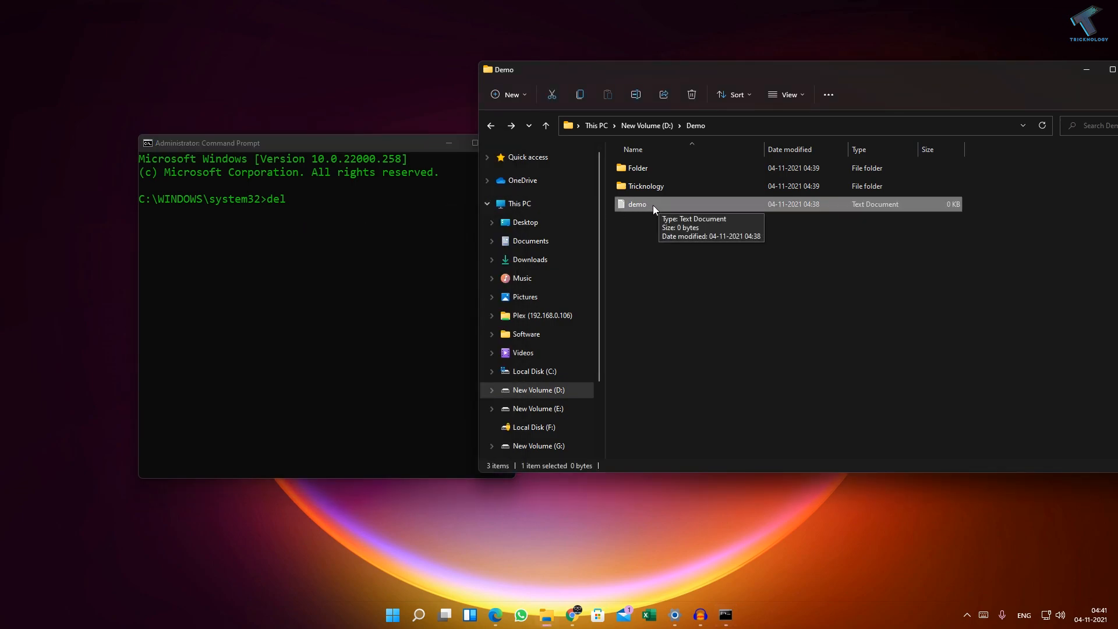
click(285, 143)
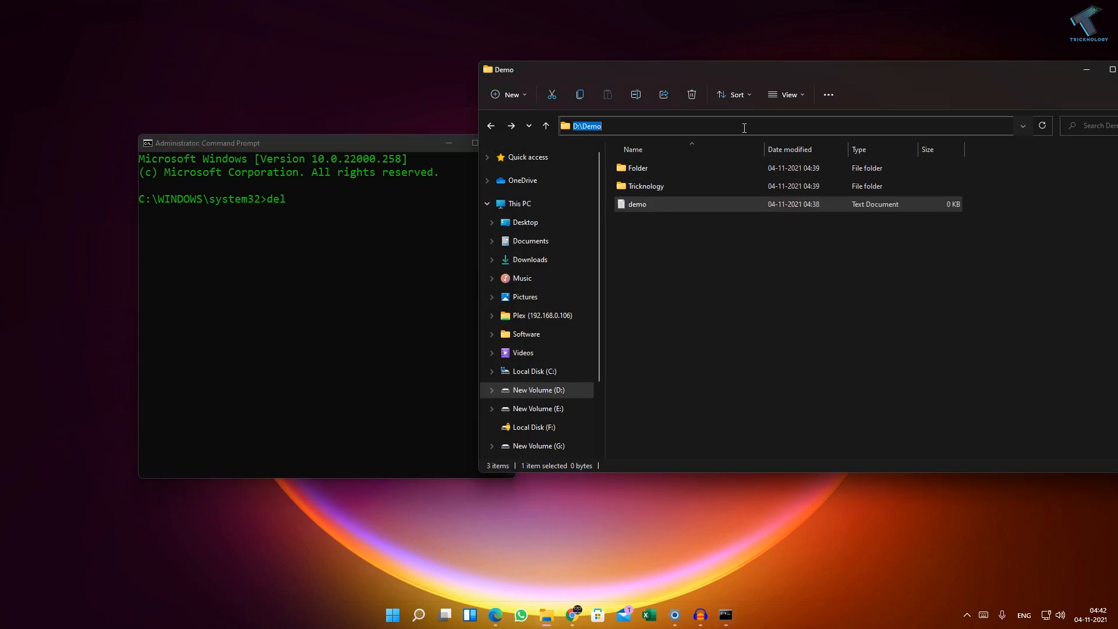
right_click(744, 127)
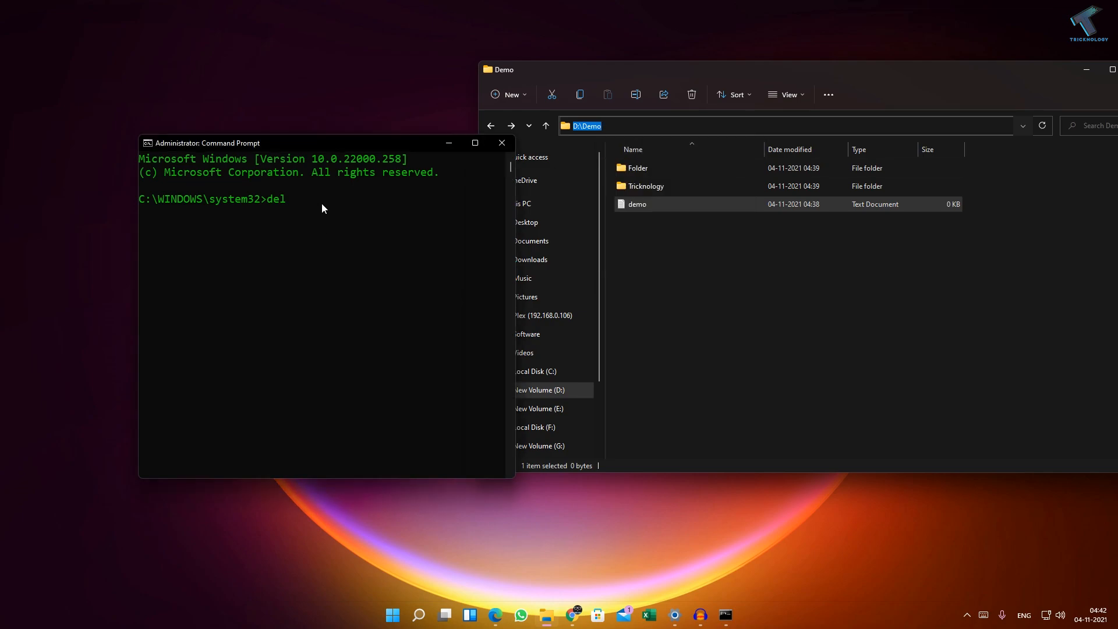
text(D:\Demo)
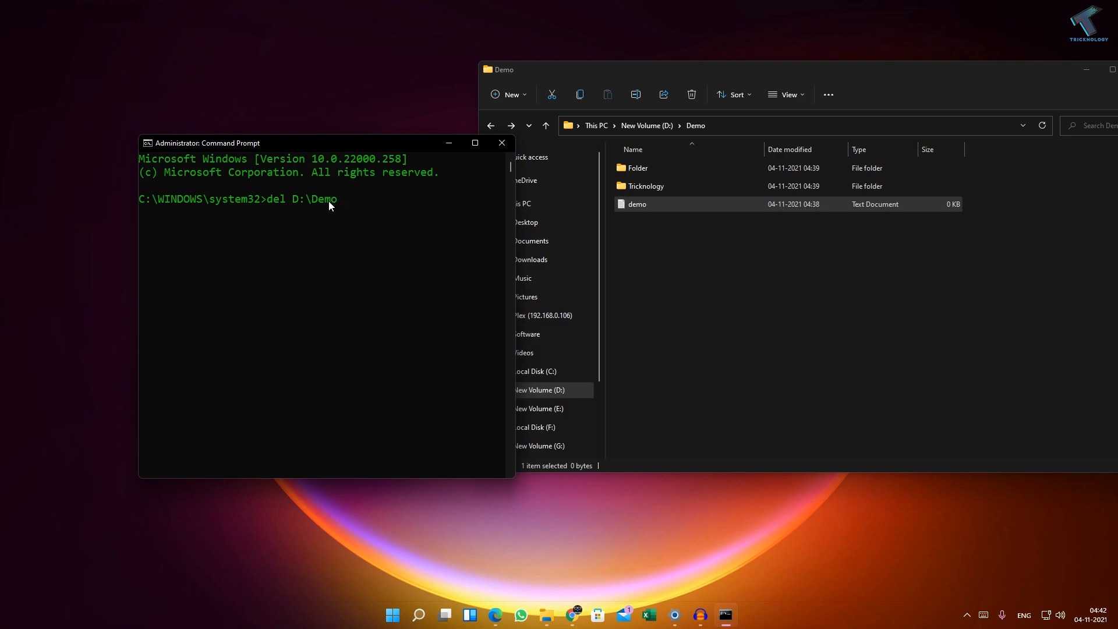
text(\)
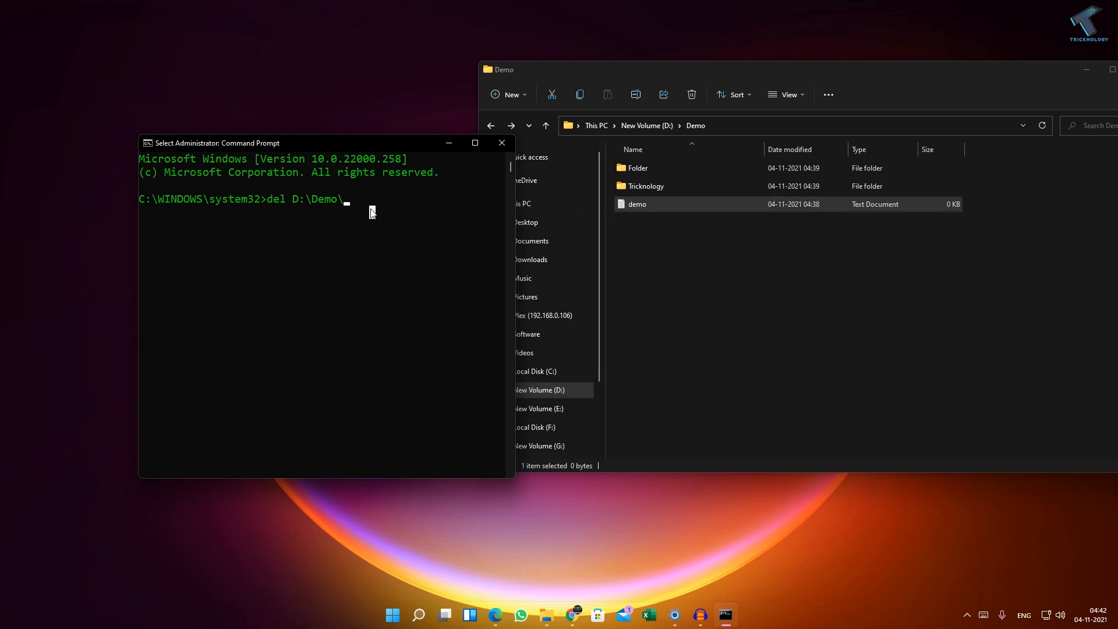
text(d)
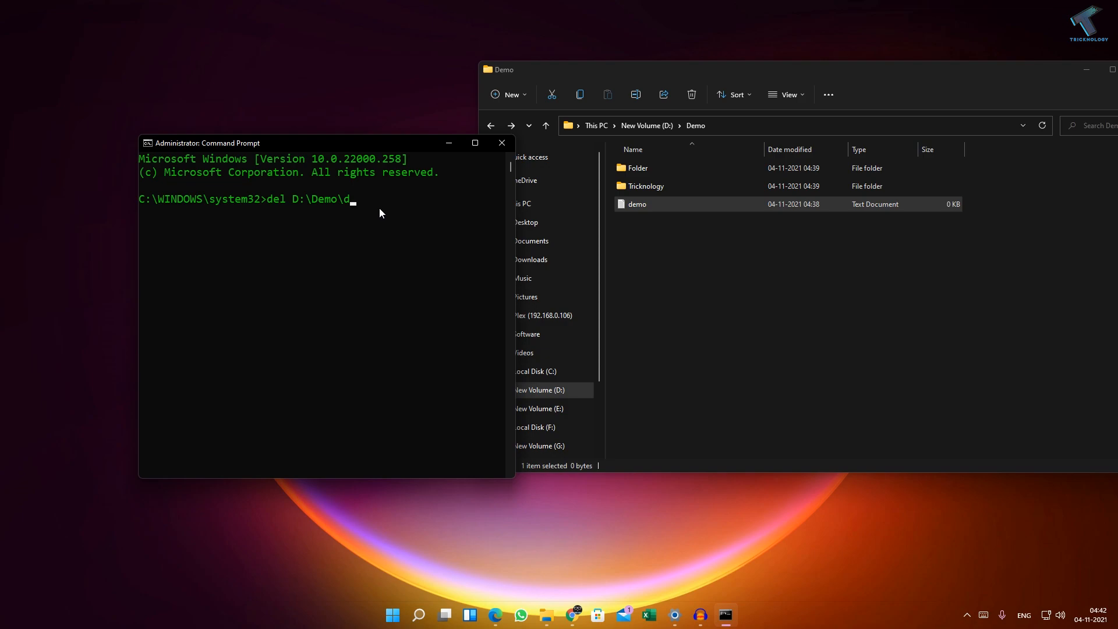
text(emo.txt)
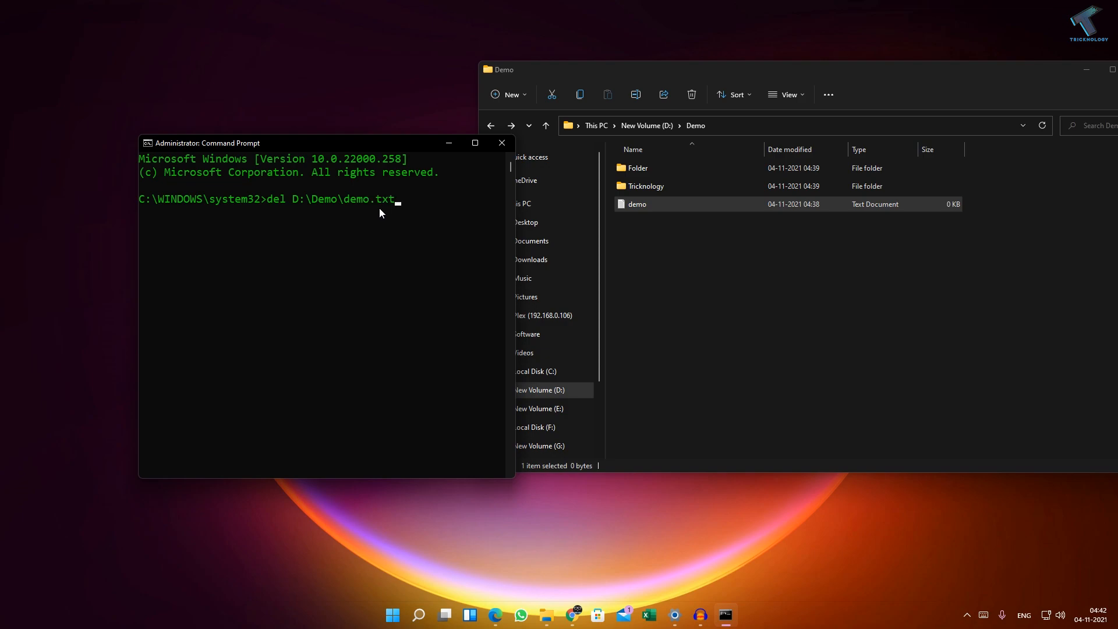
click(645, 204)
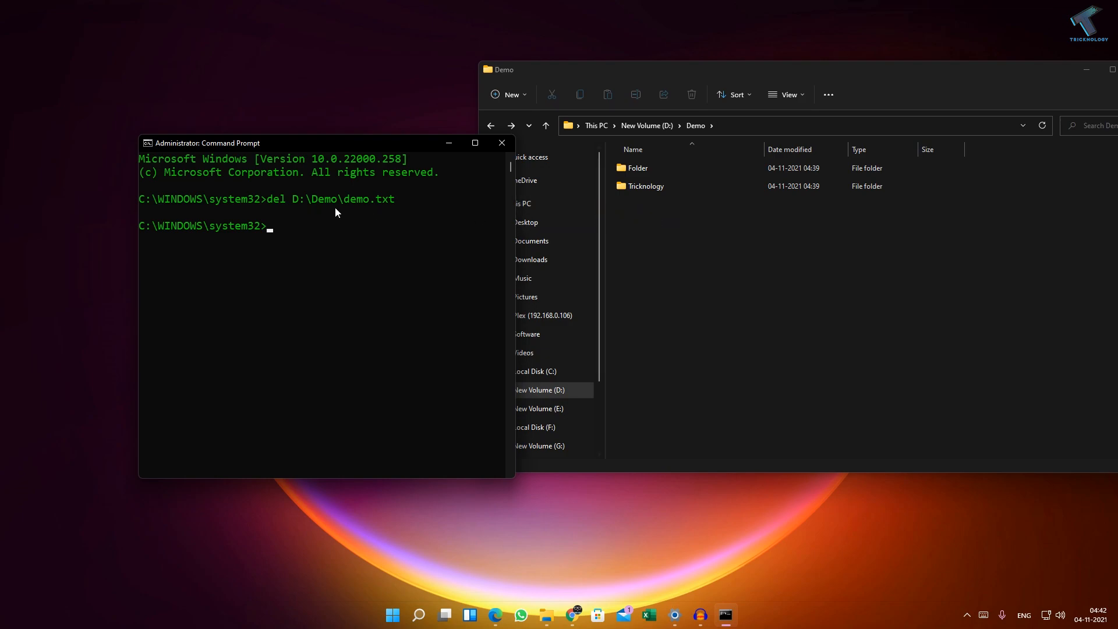
View the Tricknology folder's files and type 'del D:\Demo\Tricknology'
click(645, 186)
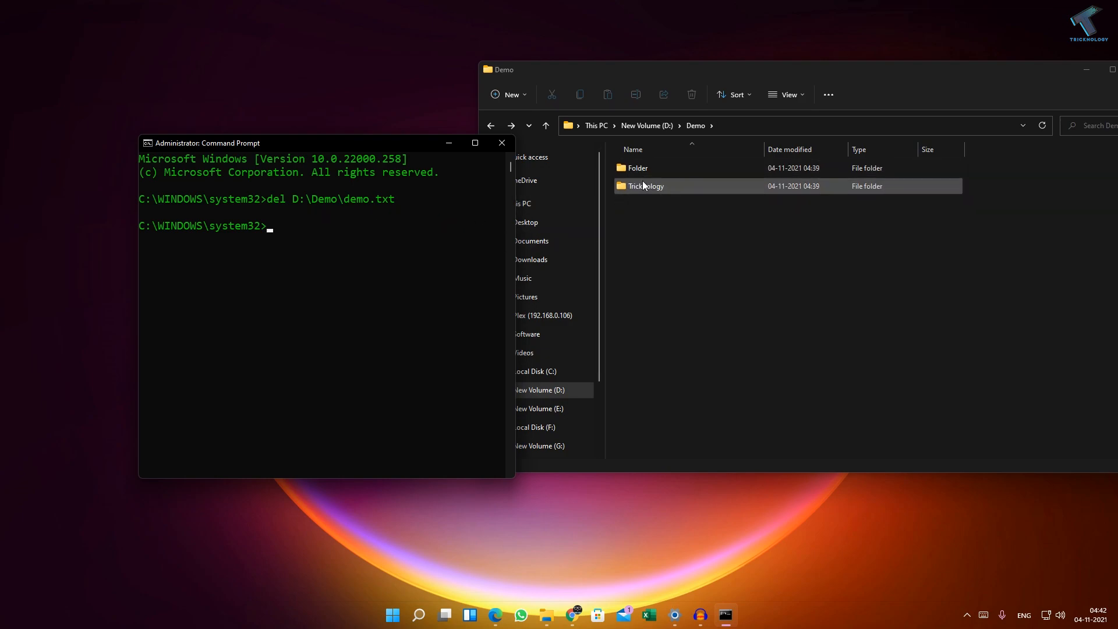
double_click(646, 185)
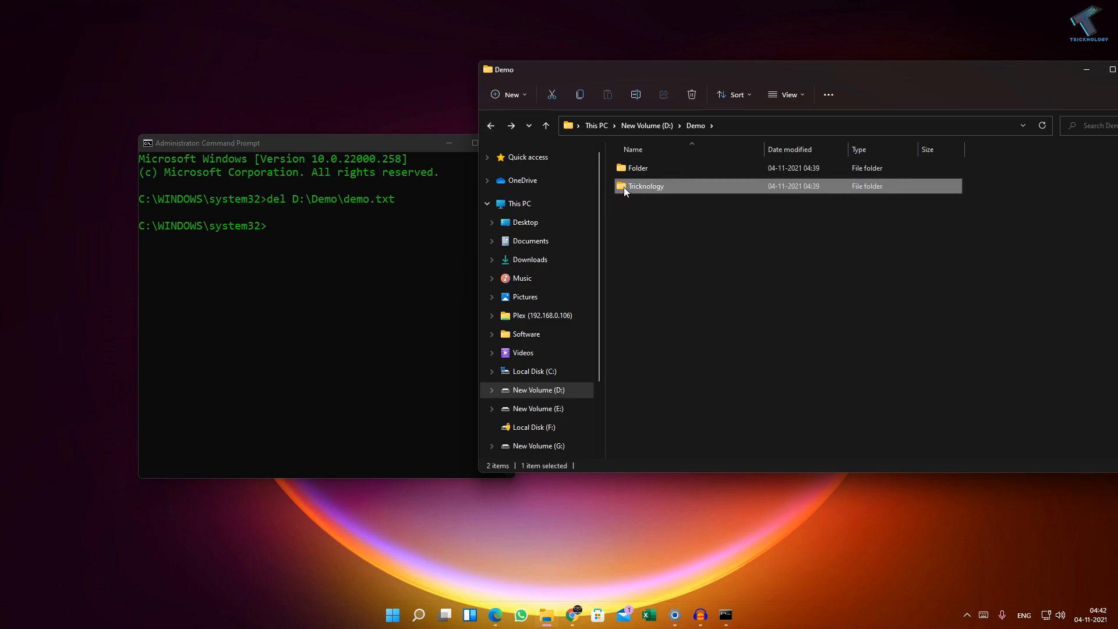
mouse_move(660, 194)
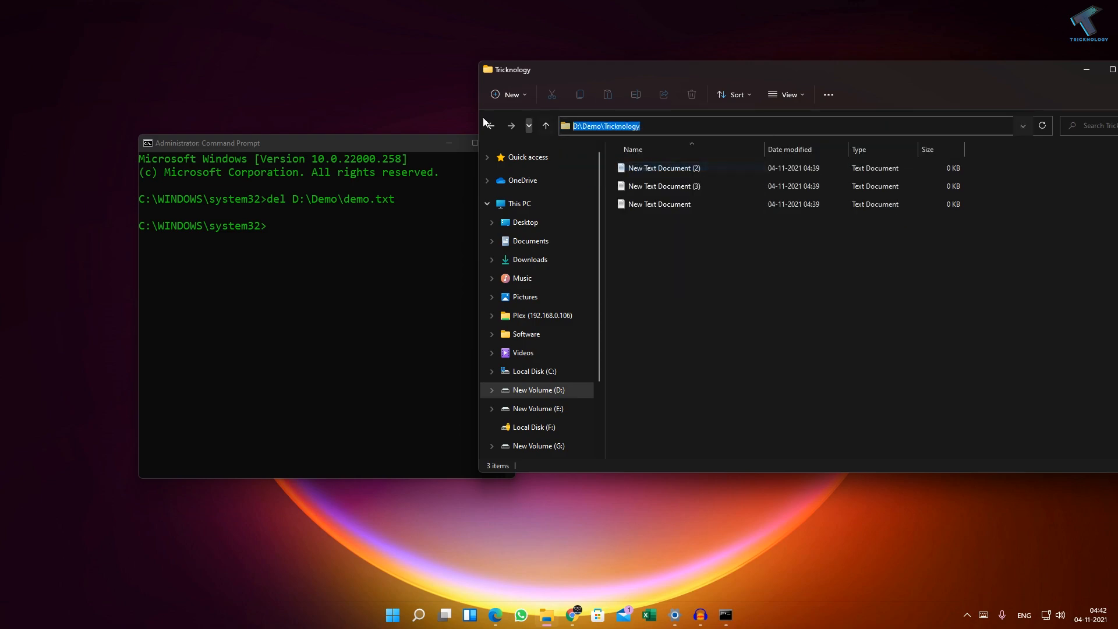
text(d)
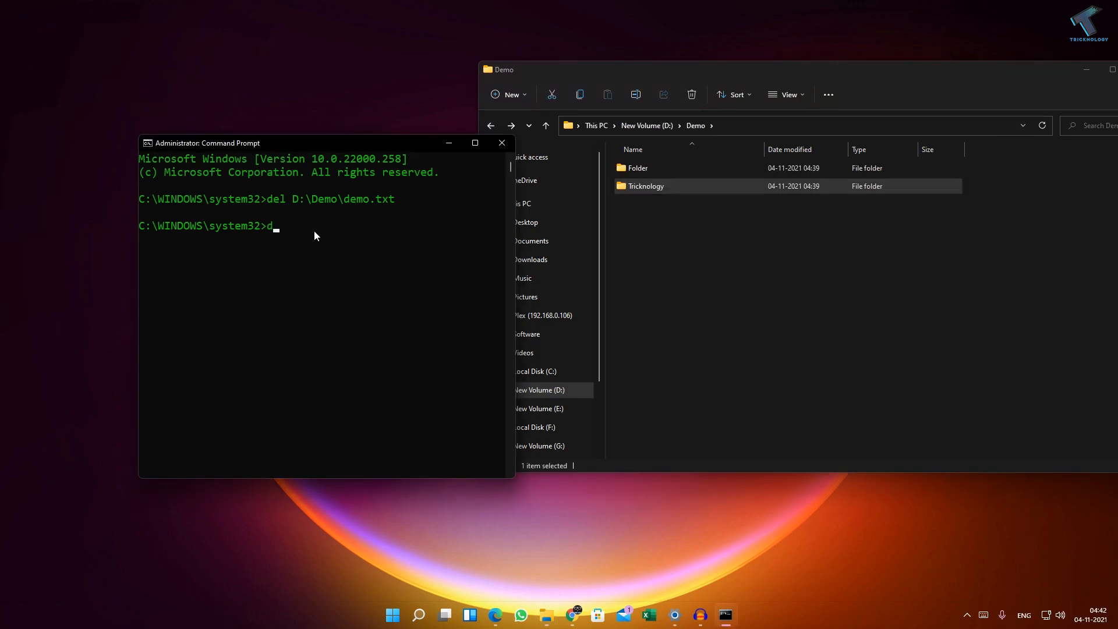
text(el D:\Demo\Tricknology)
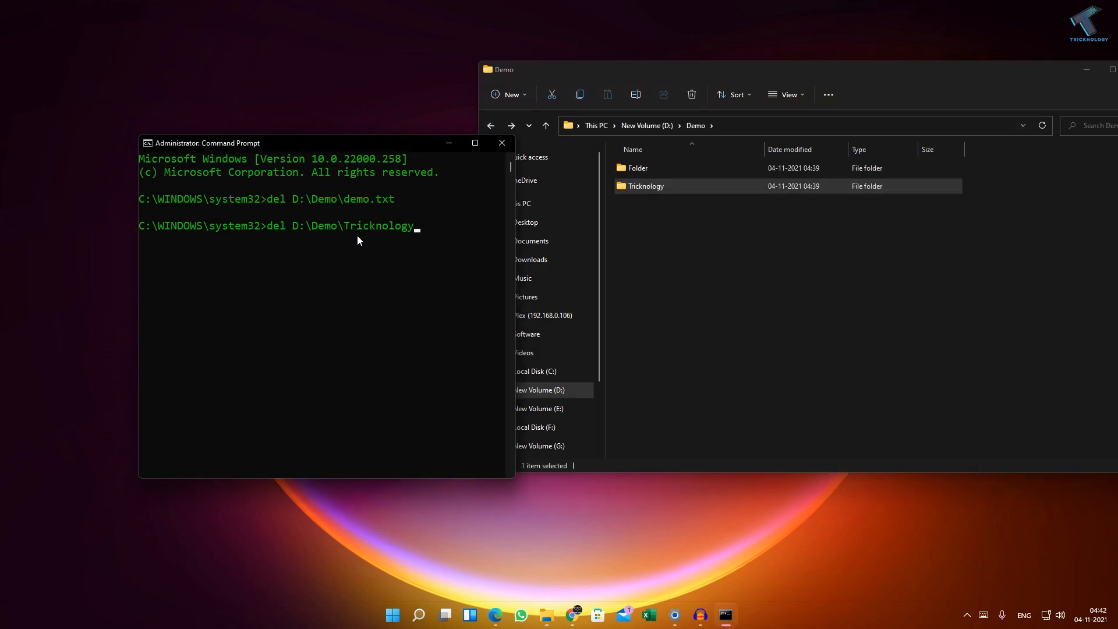
double_click(645, 186)
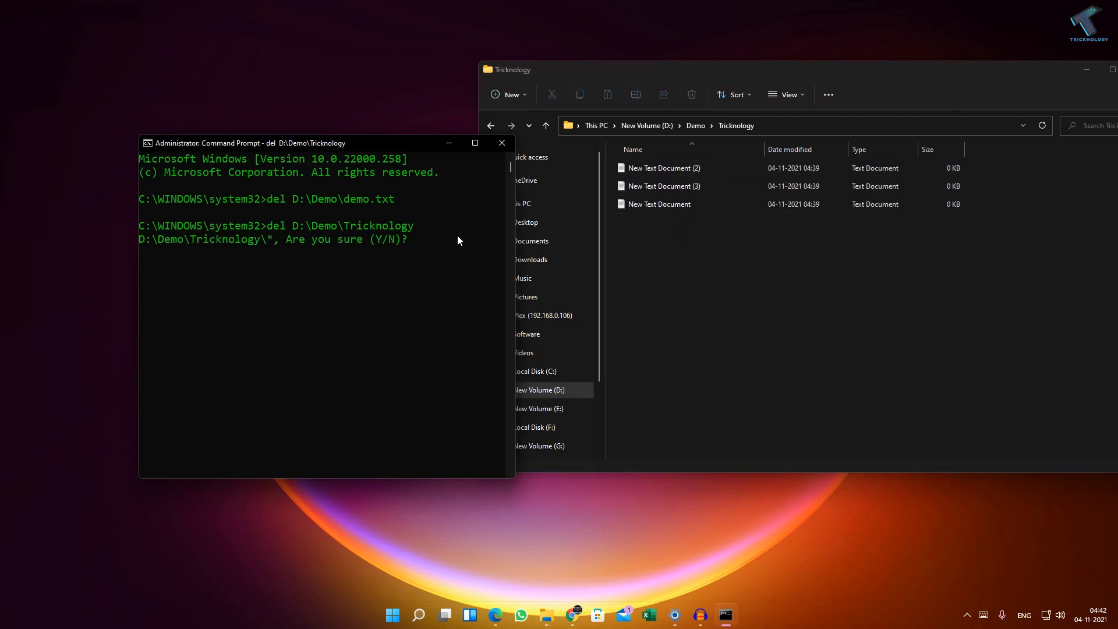
Confirm the deletion with 'y', then return Explorer to the Demo folder
text(y)
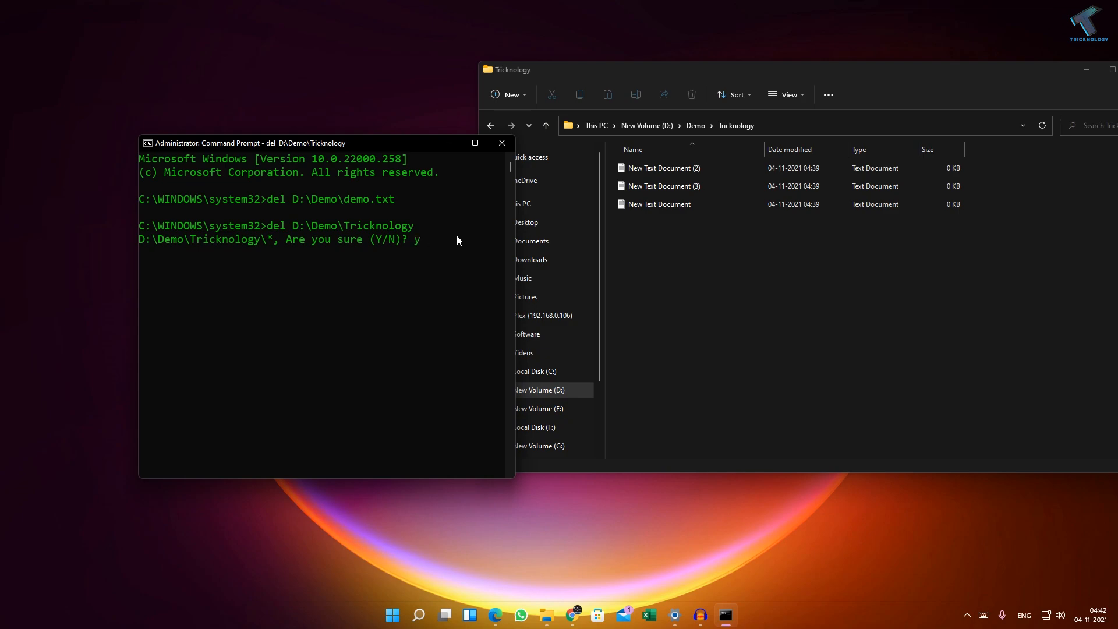
mouse_move(384, 246)
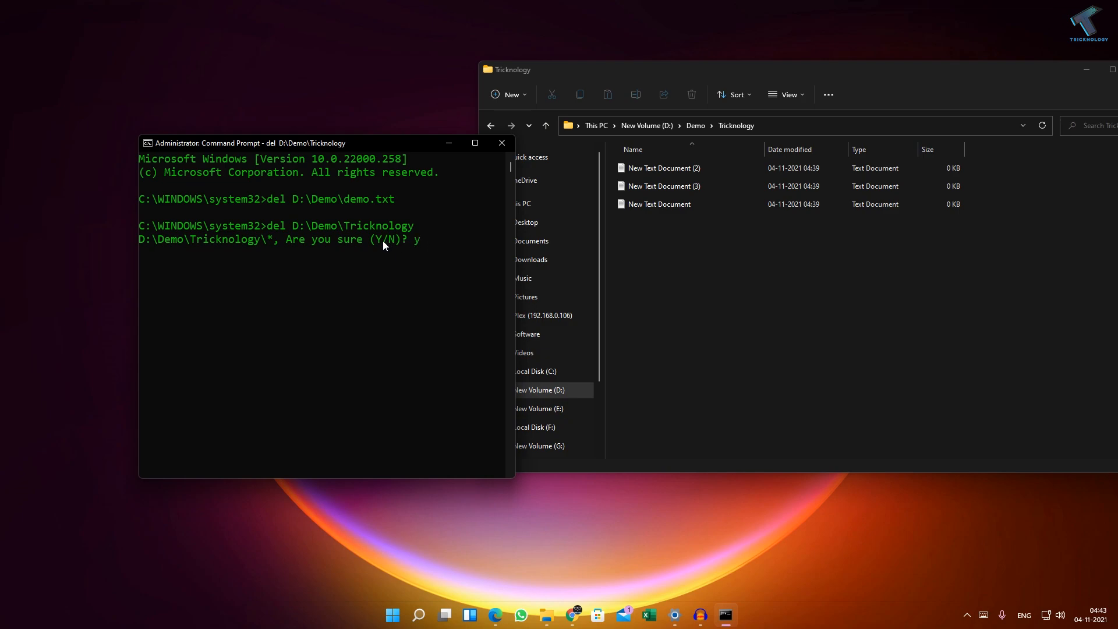
mouse_move(436, 260)
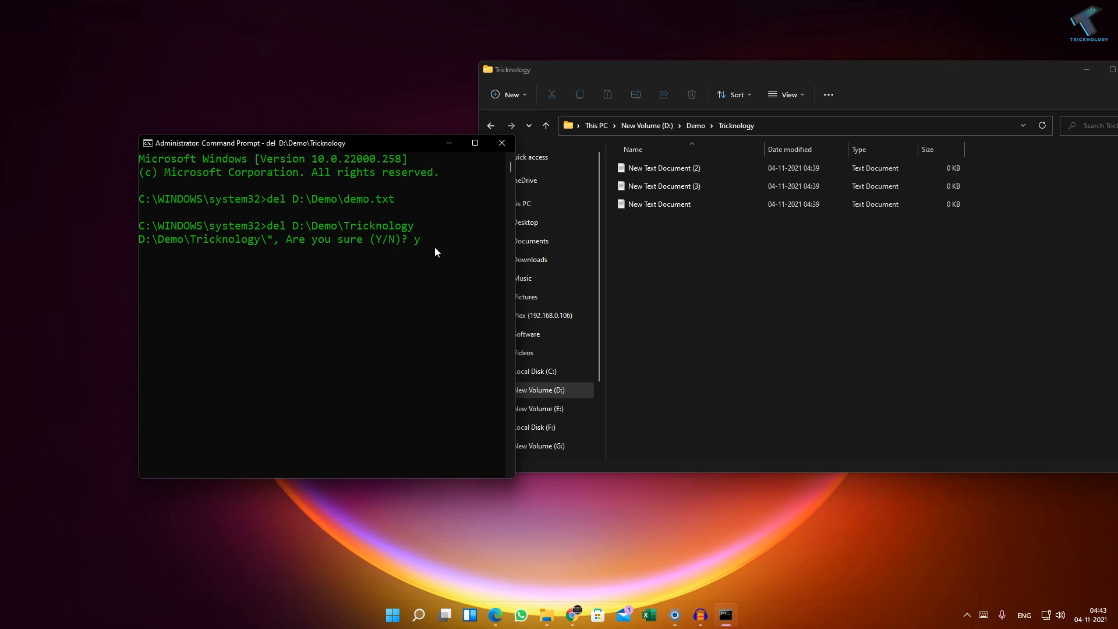
key(enter)
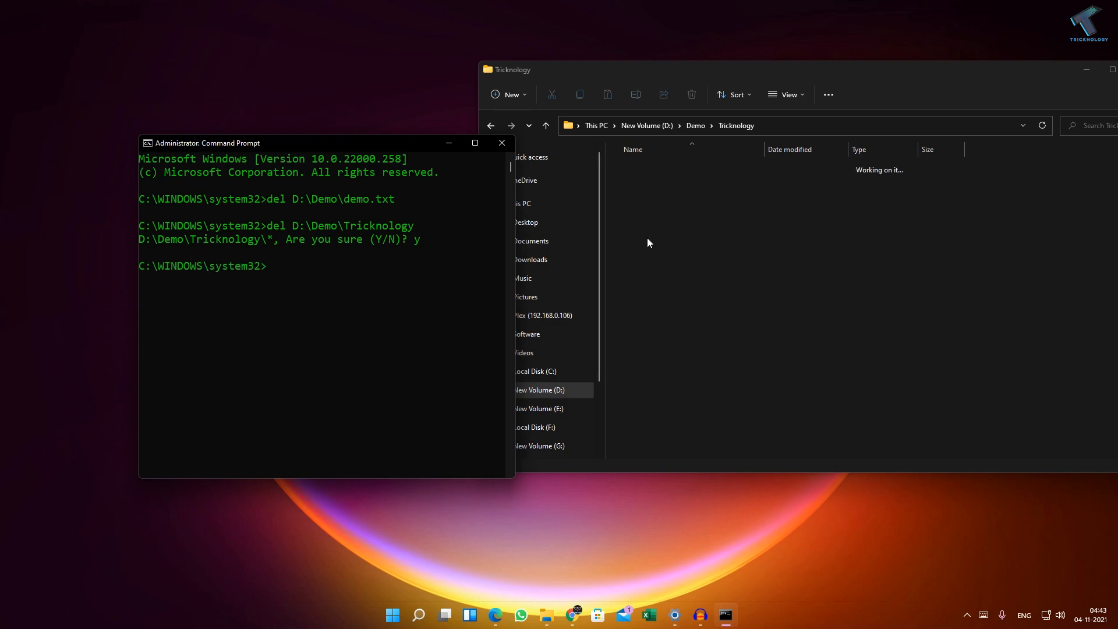
click(702, 126)
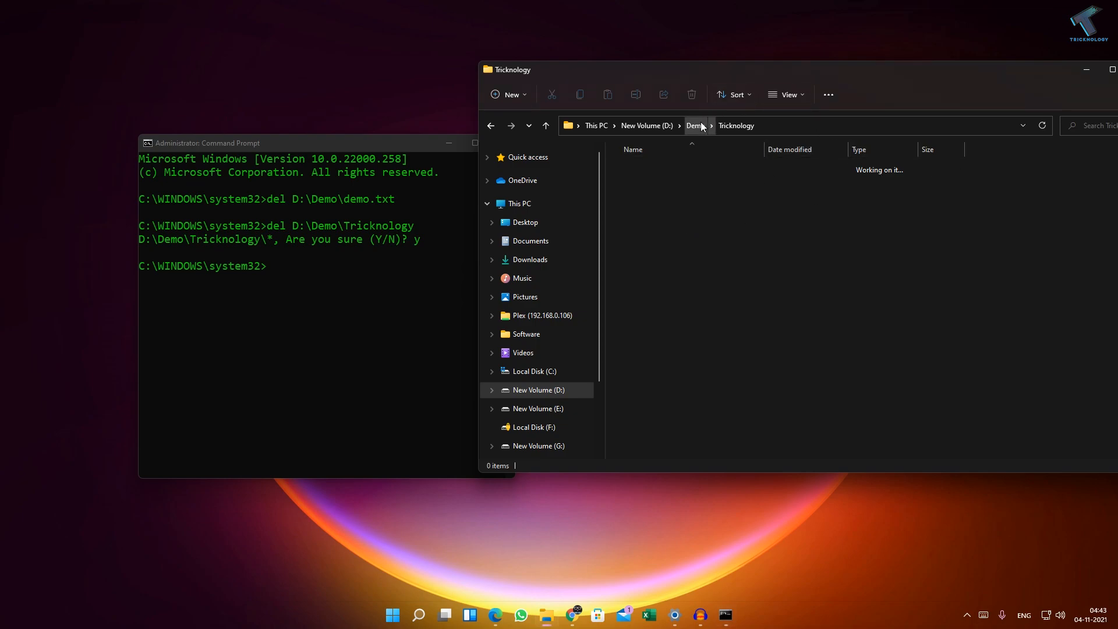
click(693, 126)
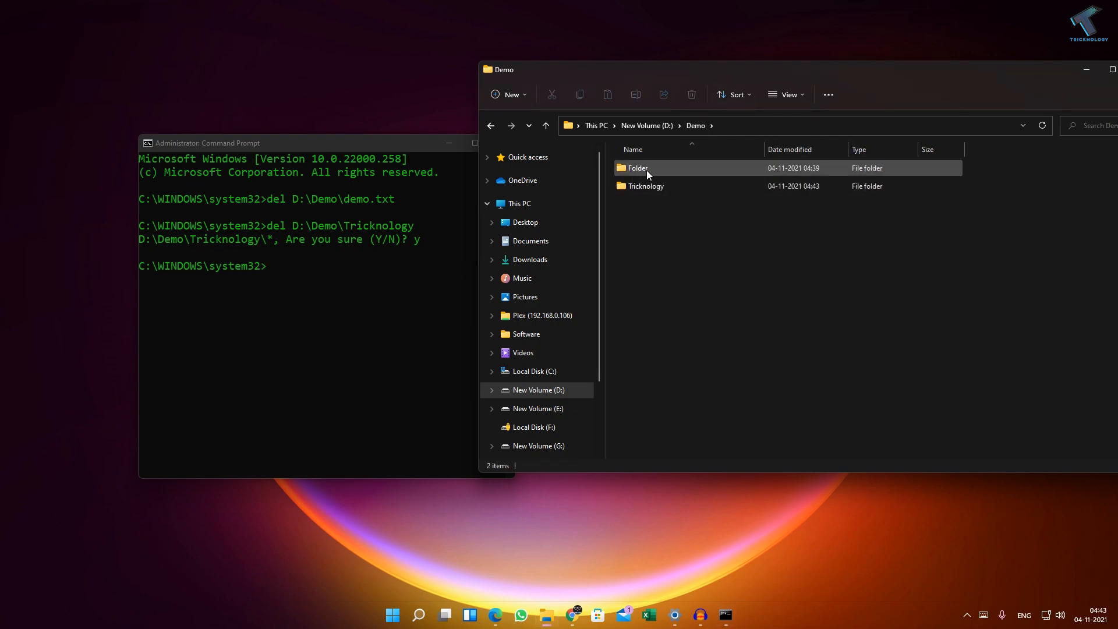
mouse_move(635, 167)
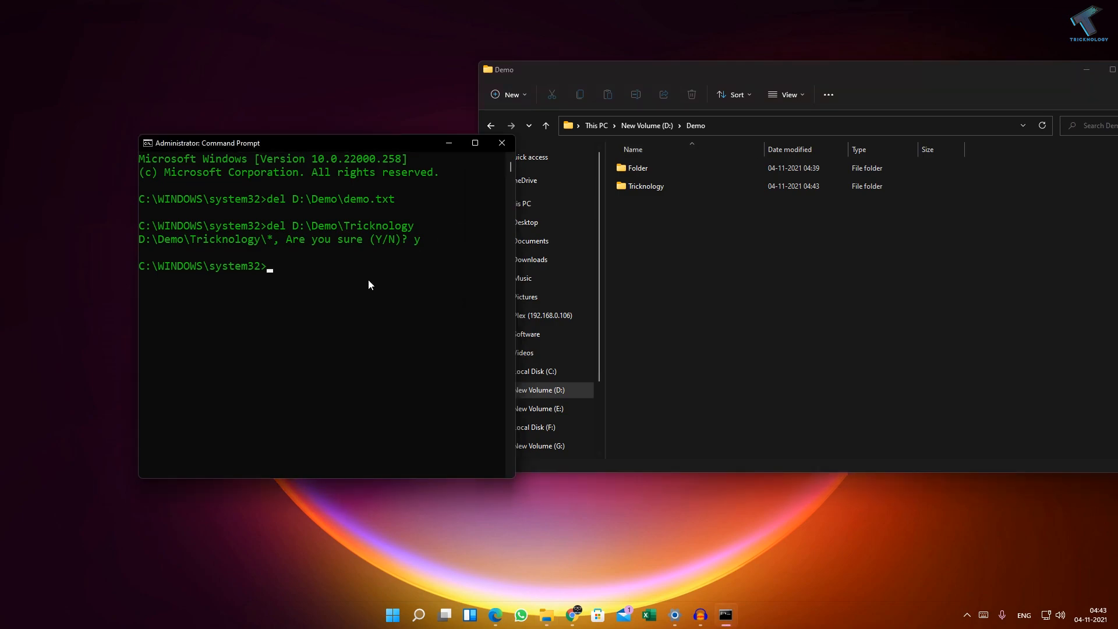
Type 'rmdir /s /q D:\Demo\Tricknology' after confirming Tricknology is empty in Explorer
text(mkdri)
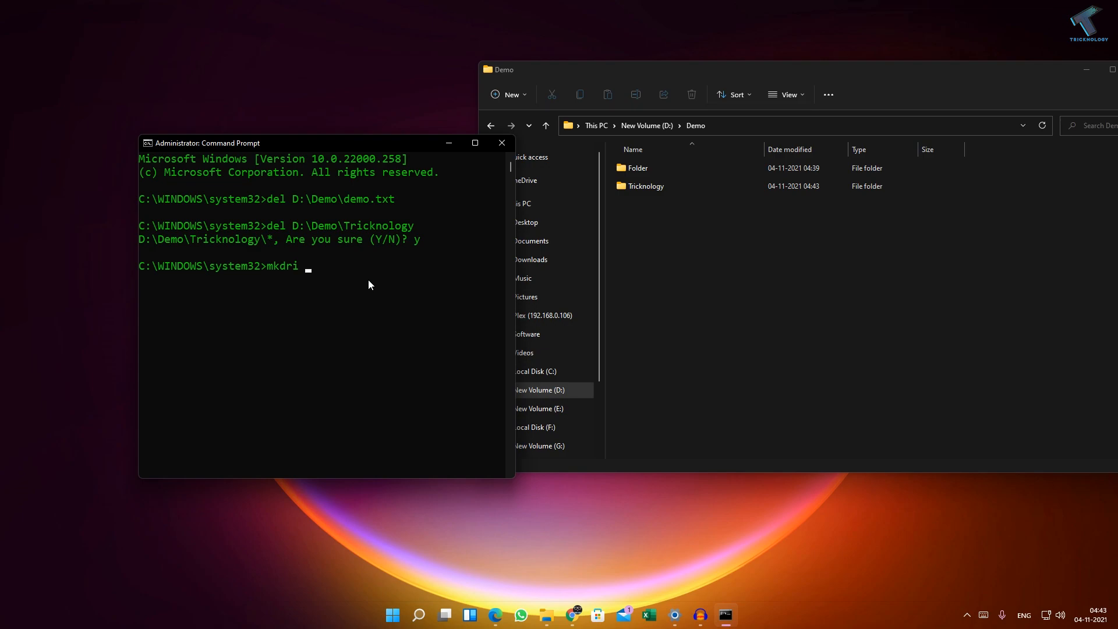
text(rm)
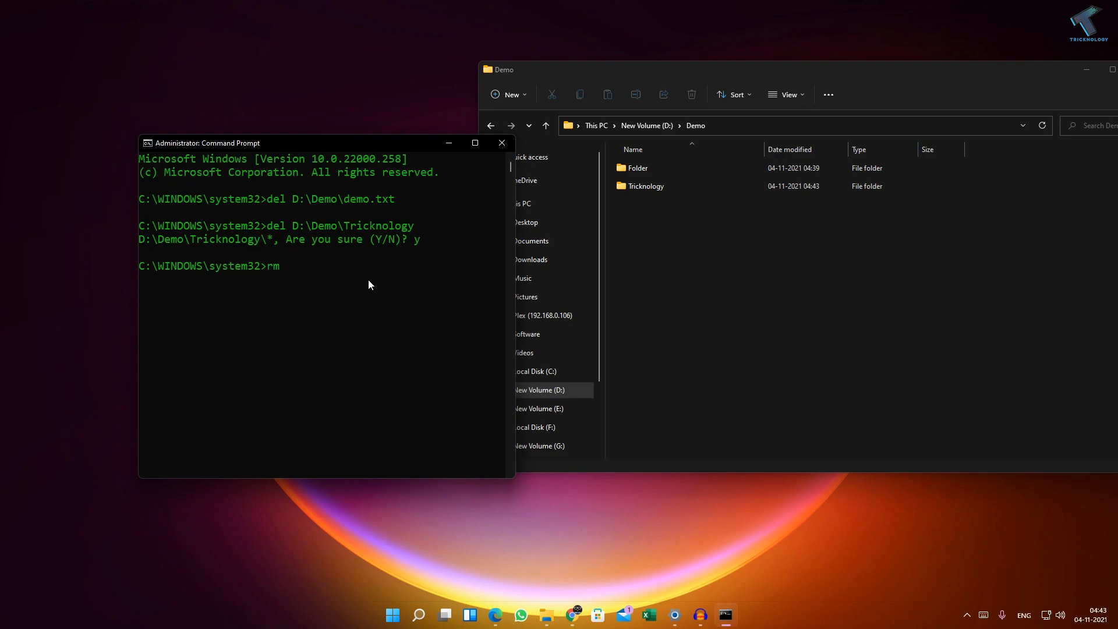
text(dir)
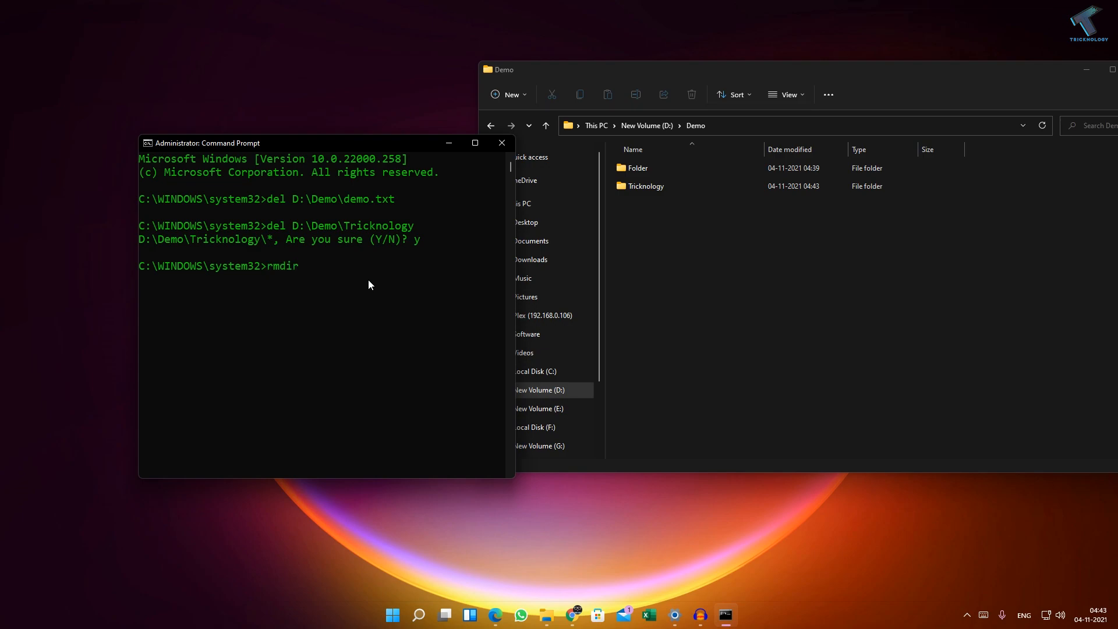
text(/s)
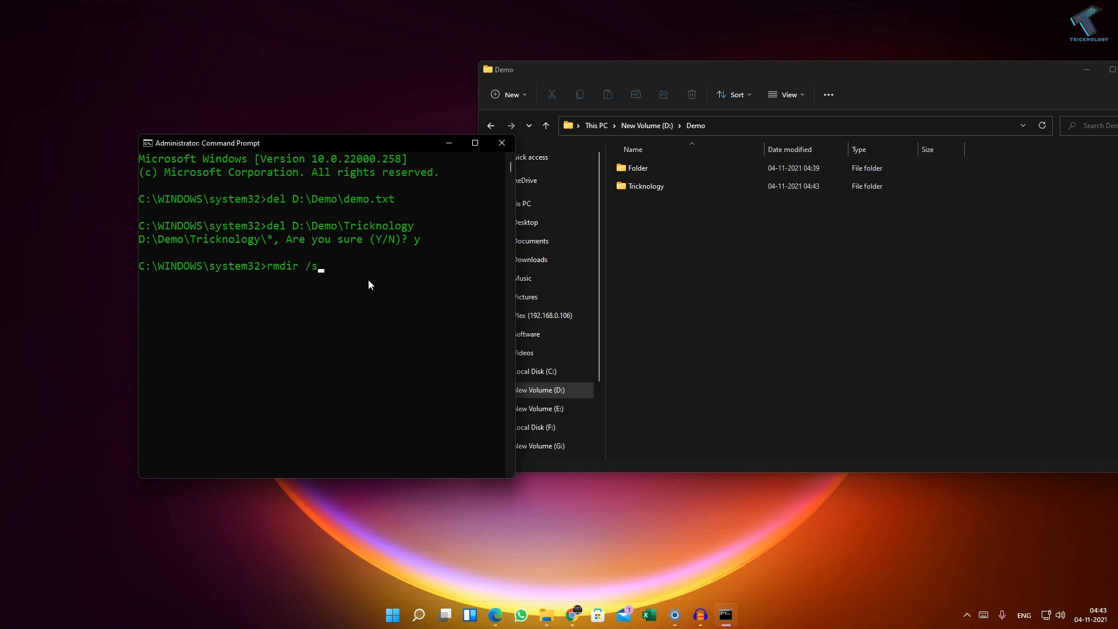
text(/q)
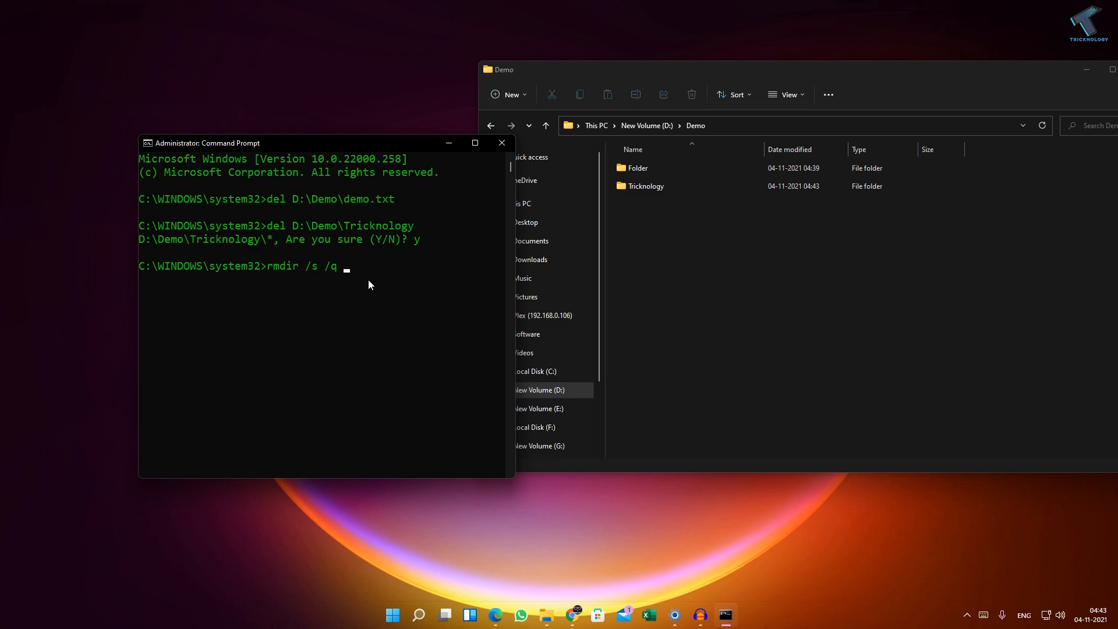
click(645, 186)
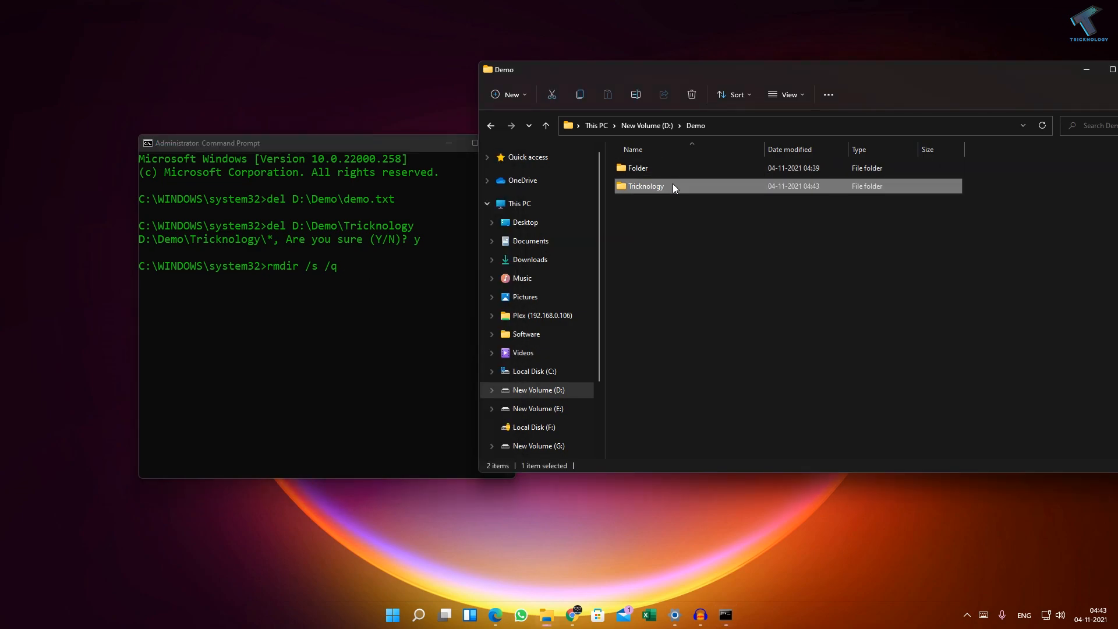
double_click(644, 187)
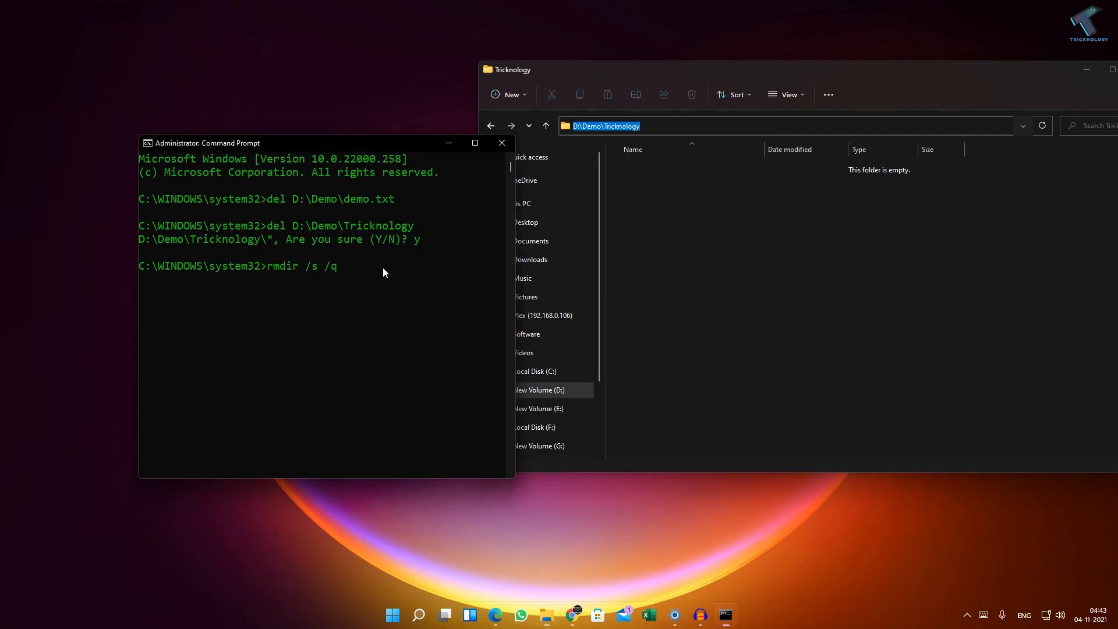
text(D:\Demo\Tricknology)
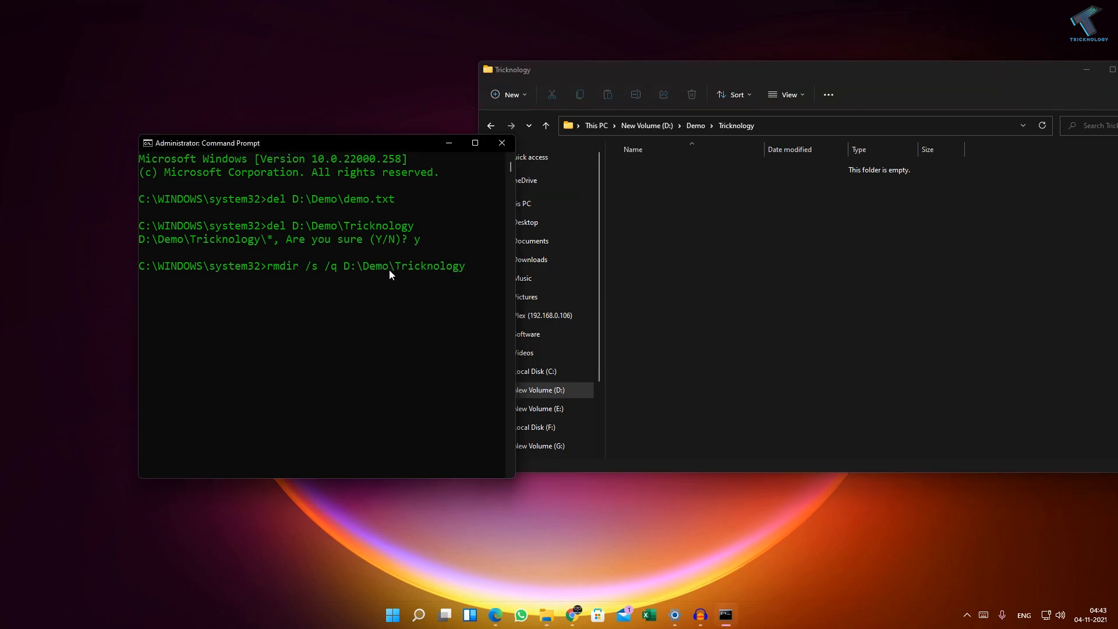